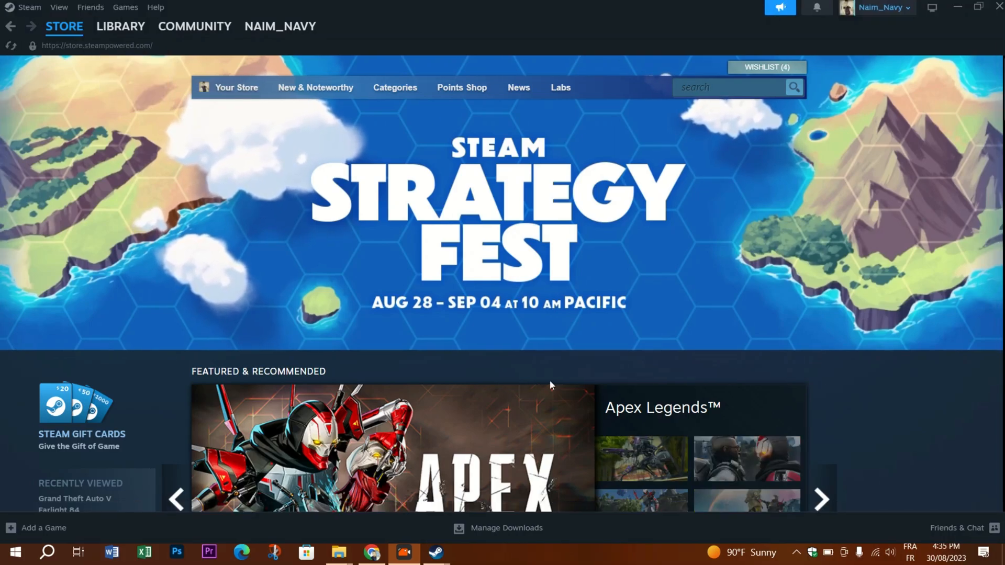
Switch from the Steam store to the game library showing Farlight 84
click(58, 6)
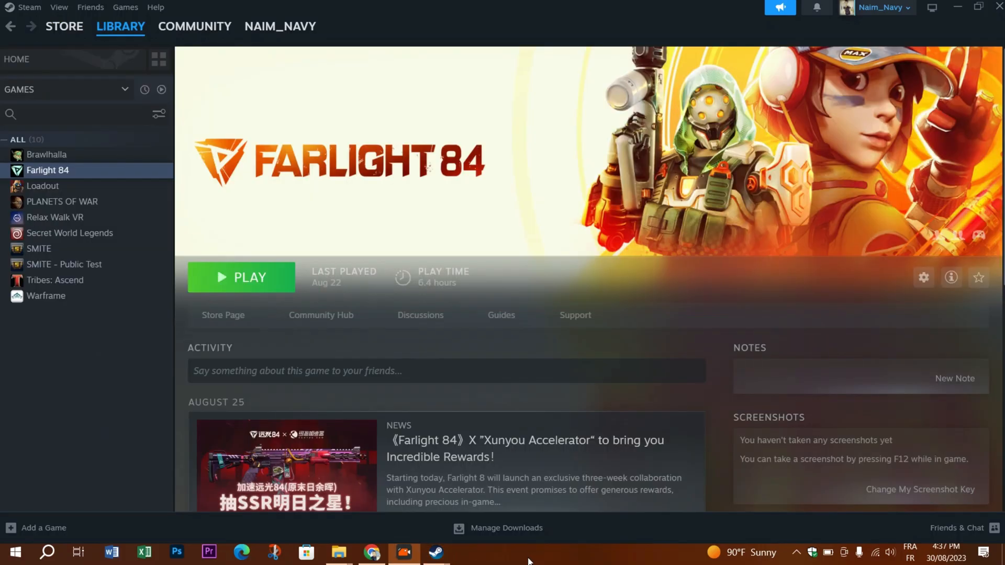
Open the account name dropdown at the top right of the Steam window
click(883, 7)
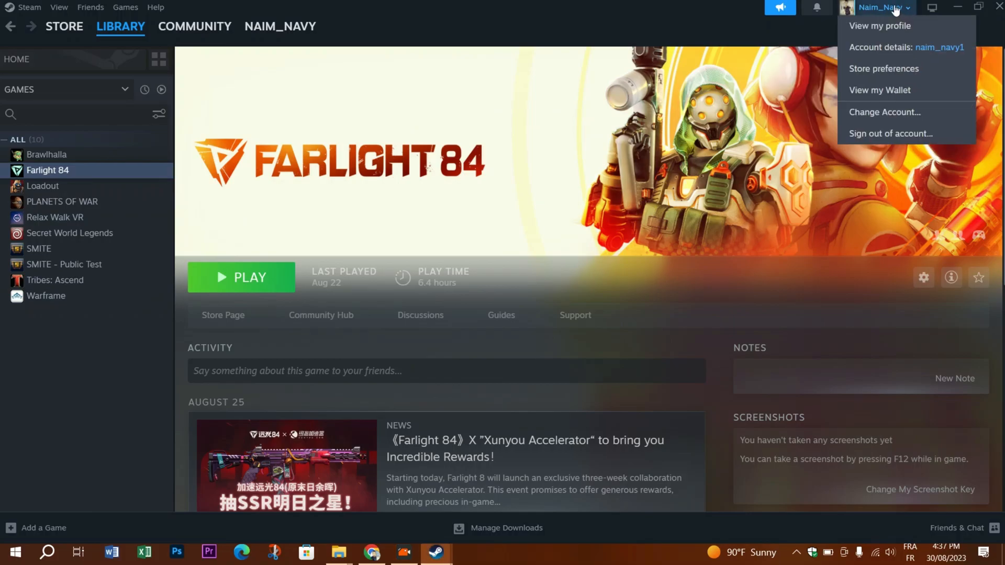
mouse_move(942, 46)
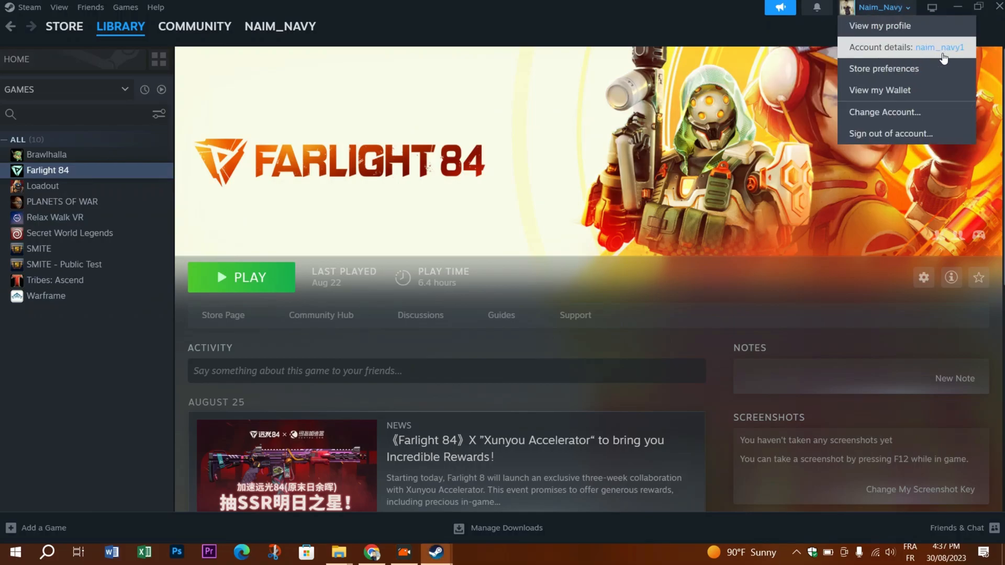